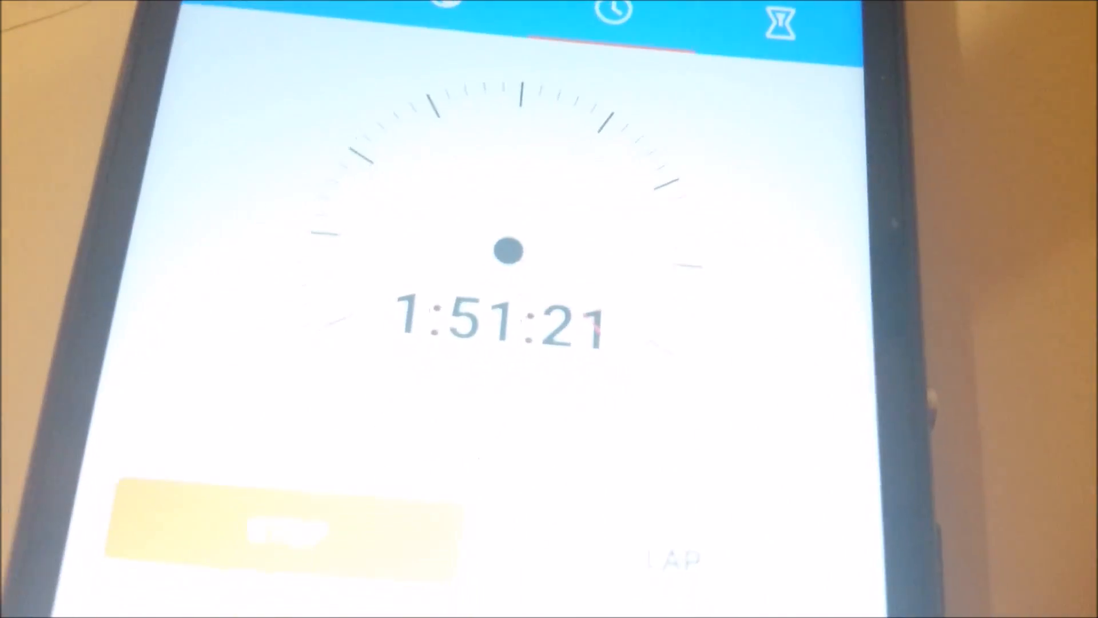
left_click(287, 529)
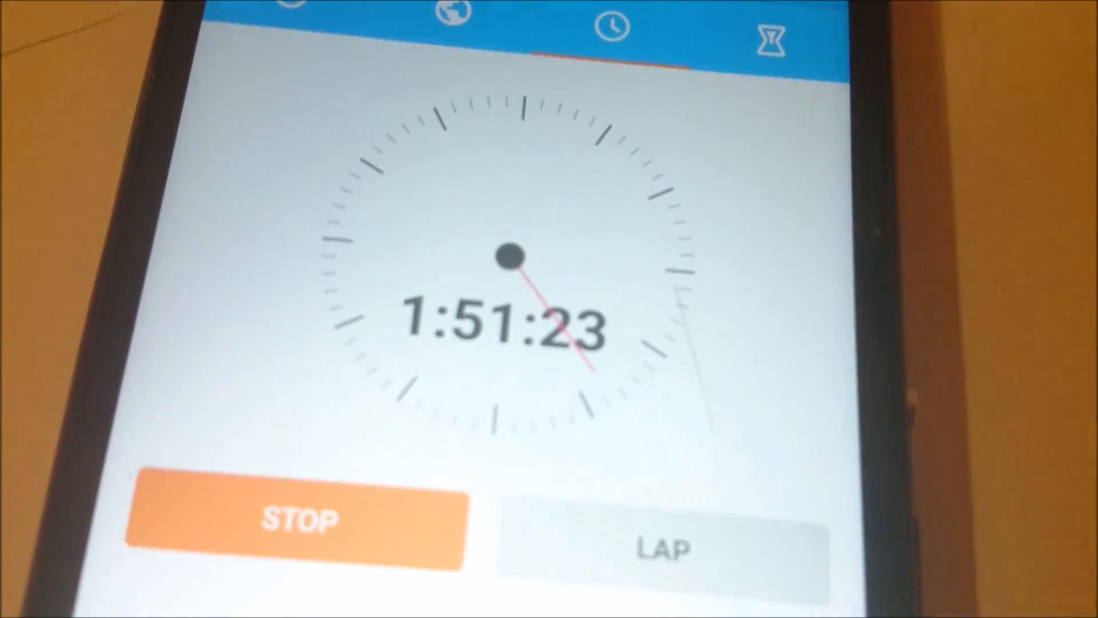